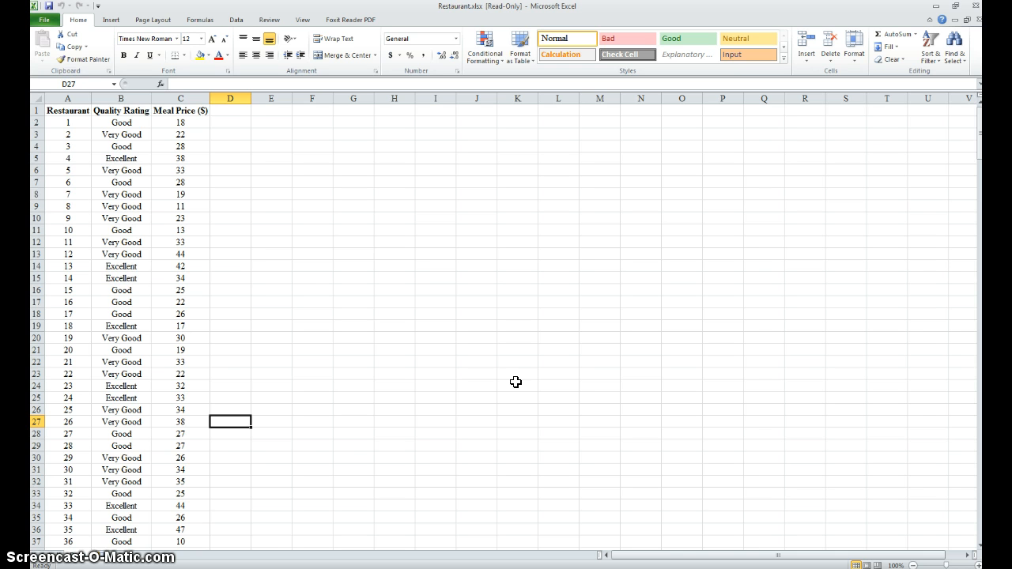
# Insert a PivotTable from the restaurant range A1:C301 onto a new worksheet
pyautogui.click(512, 388)
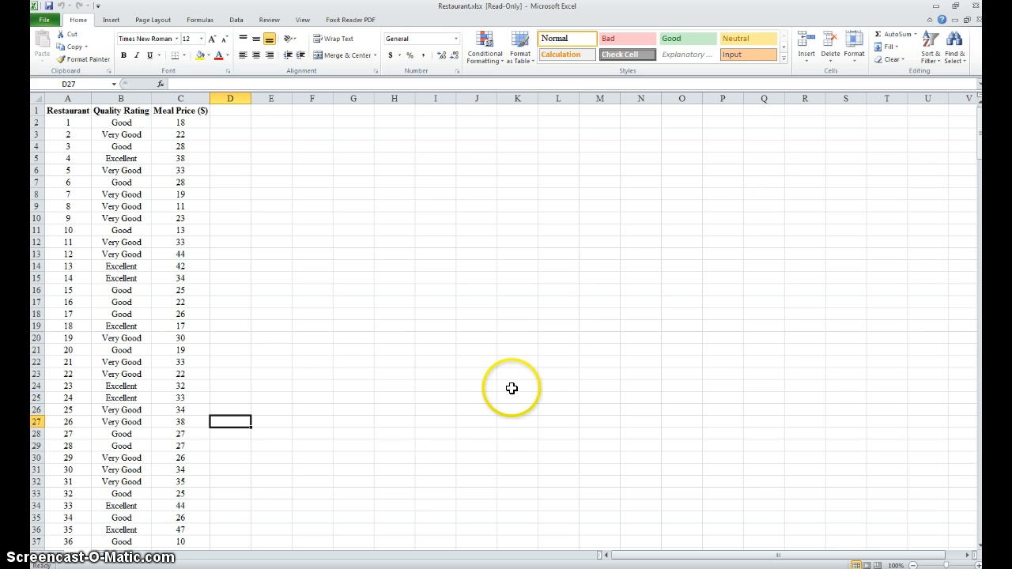
pyautogui.moveTo(446, 445)
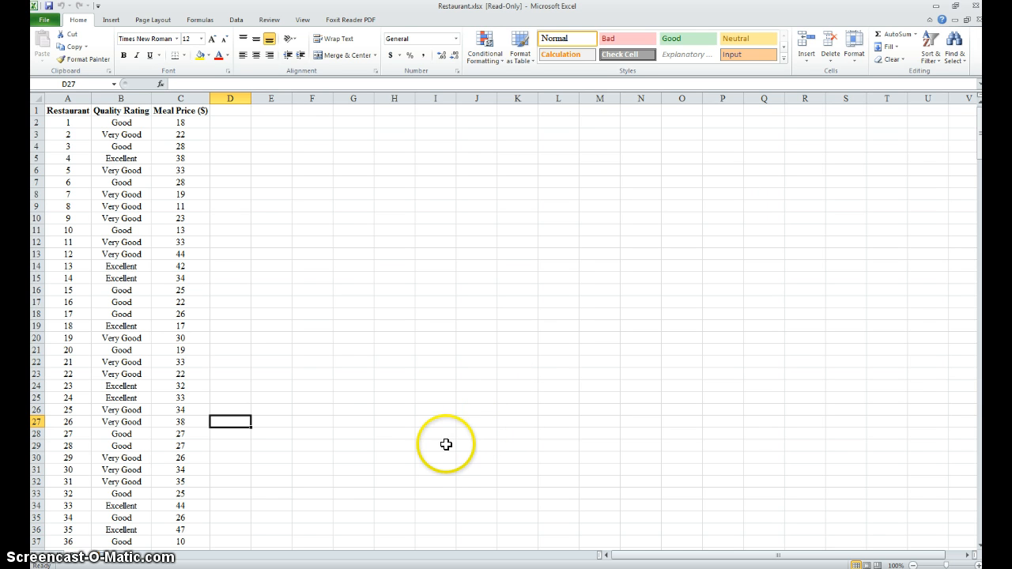
pyautogui.moveTo(535, 372)
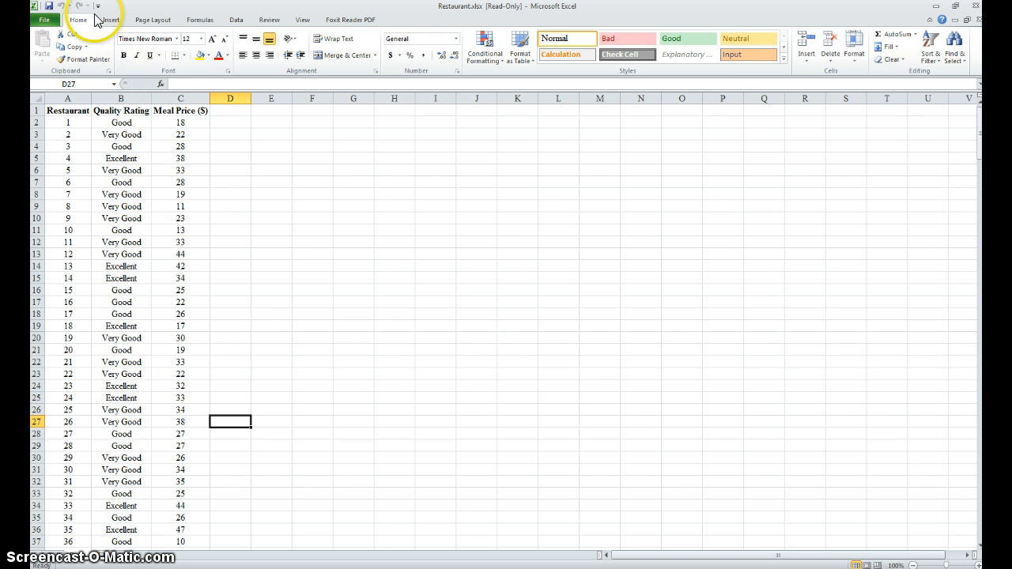
pyautogui.moveTo(118, 19)
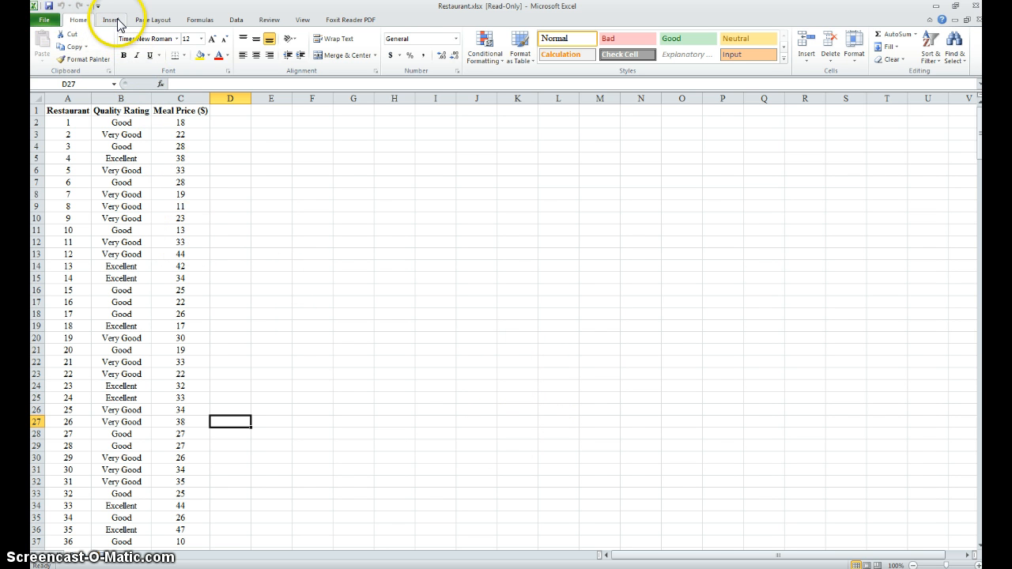
pyautogui.moveTo(342, 229)
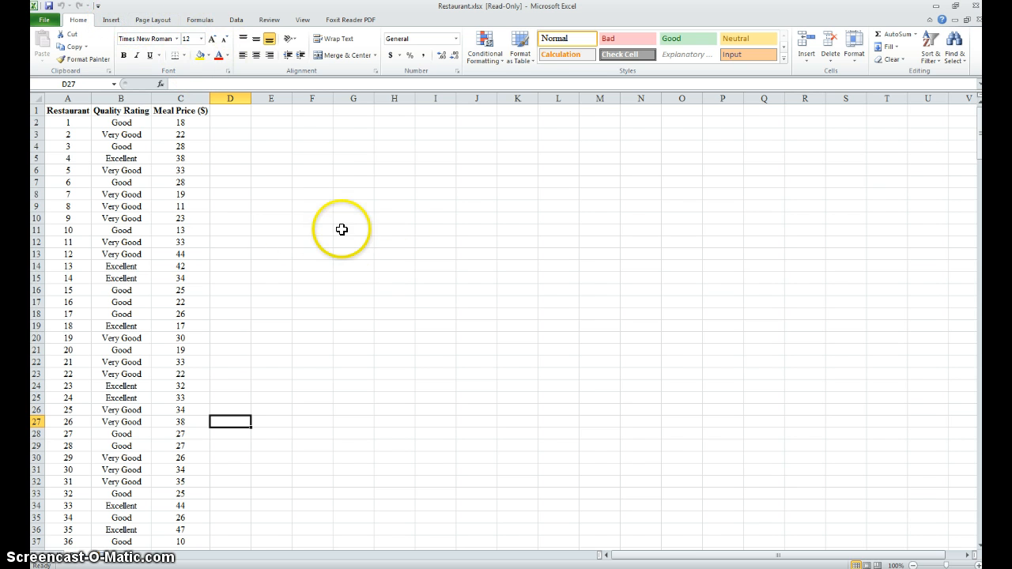
pyautogui.click(111, 20)
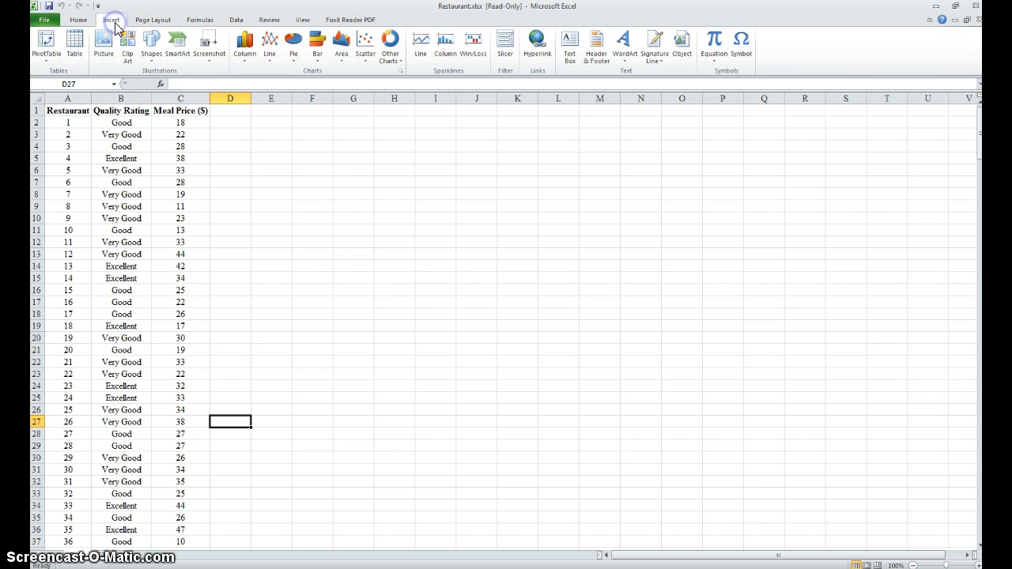
pyautogui.click(46, 44)
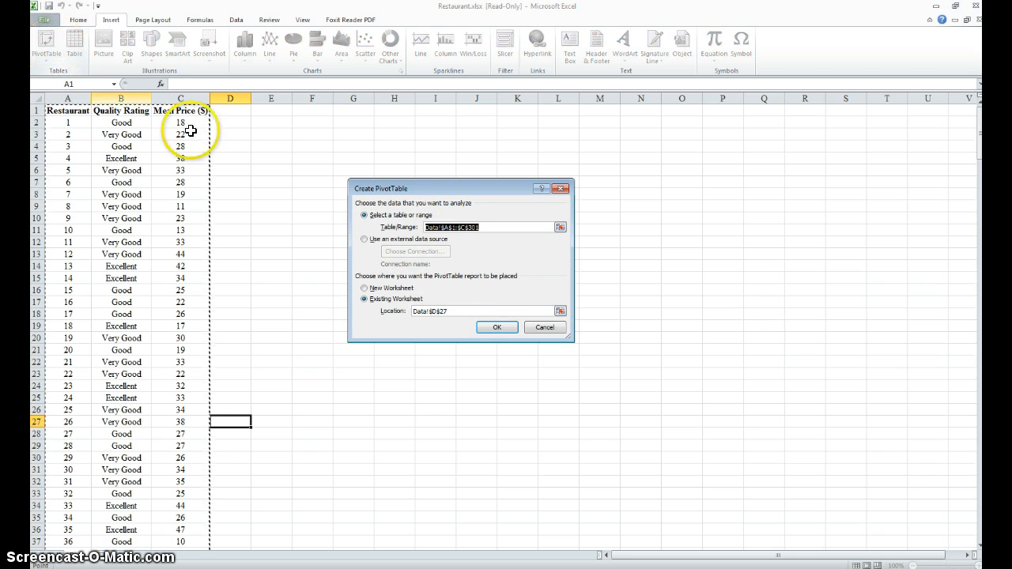
pyautogui.moveTo(508, 276)
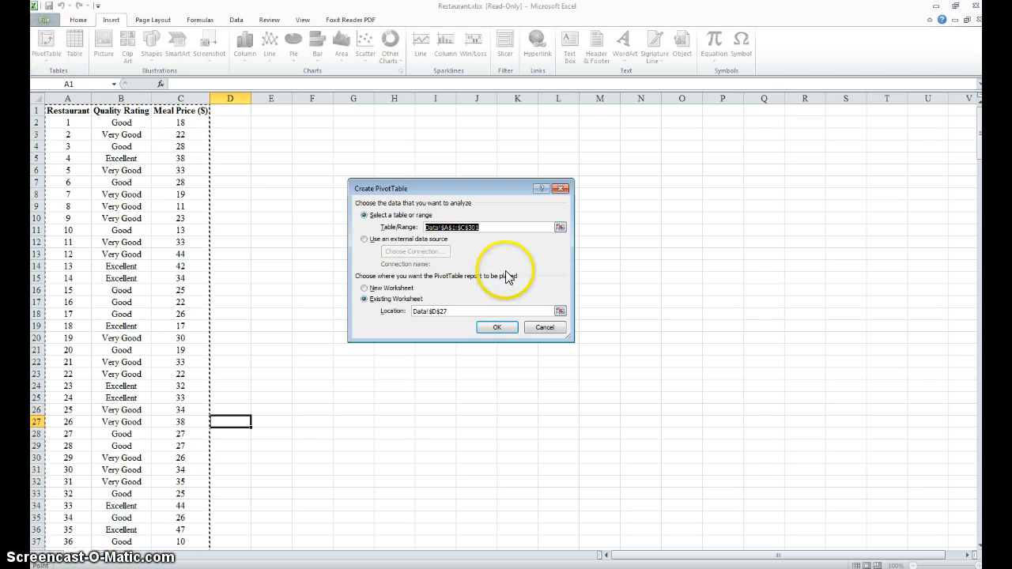
pyautogui.moveTo(501, 261)
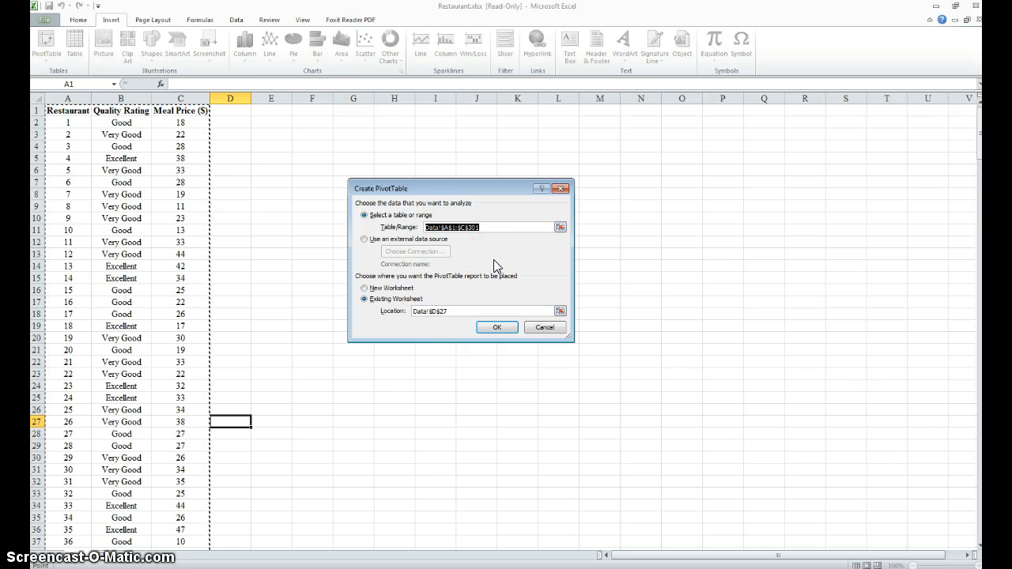
pyautogui.moveTo(364, 300)
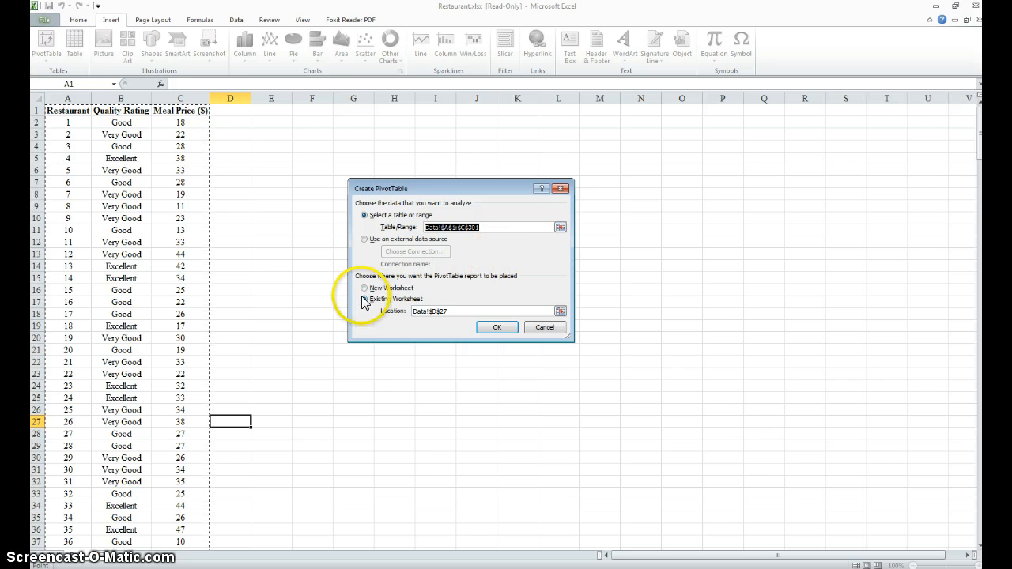
pyautogui.click(365, 288)
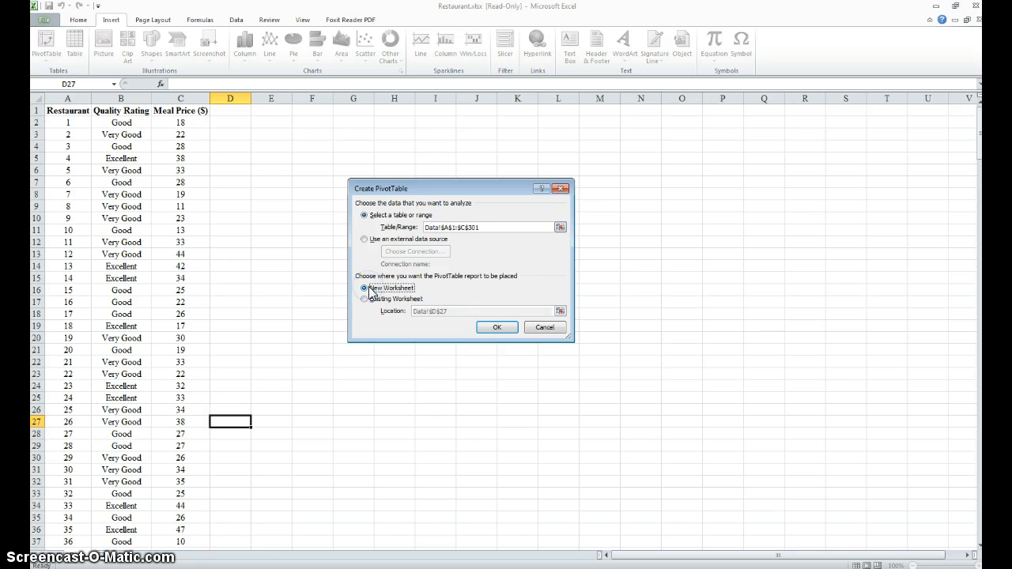
pyautogui.click(497, 326)
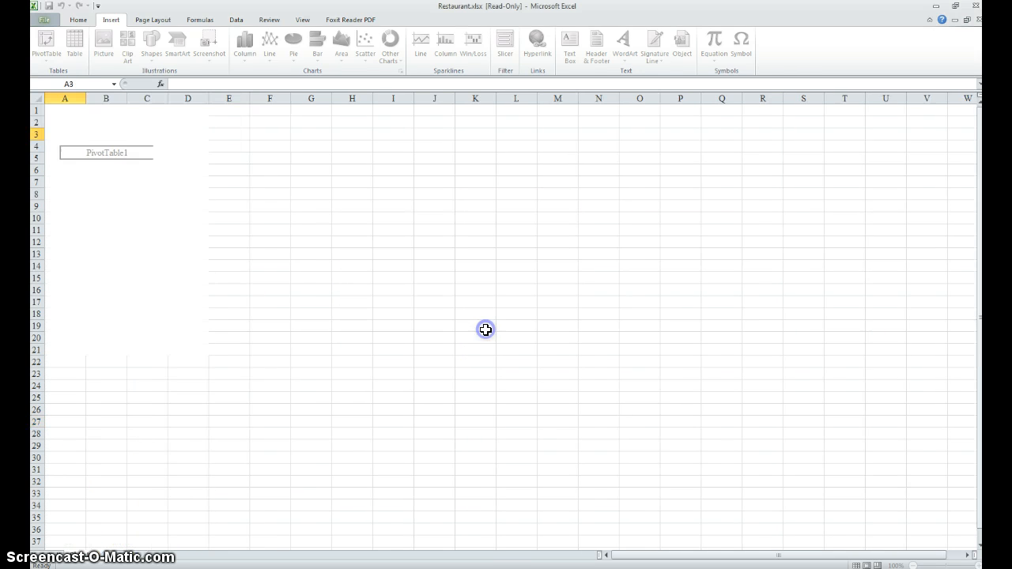
# Activate the empty PivotTable1 placeholder so its field list appears
pyautogui.click(106, 152)
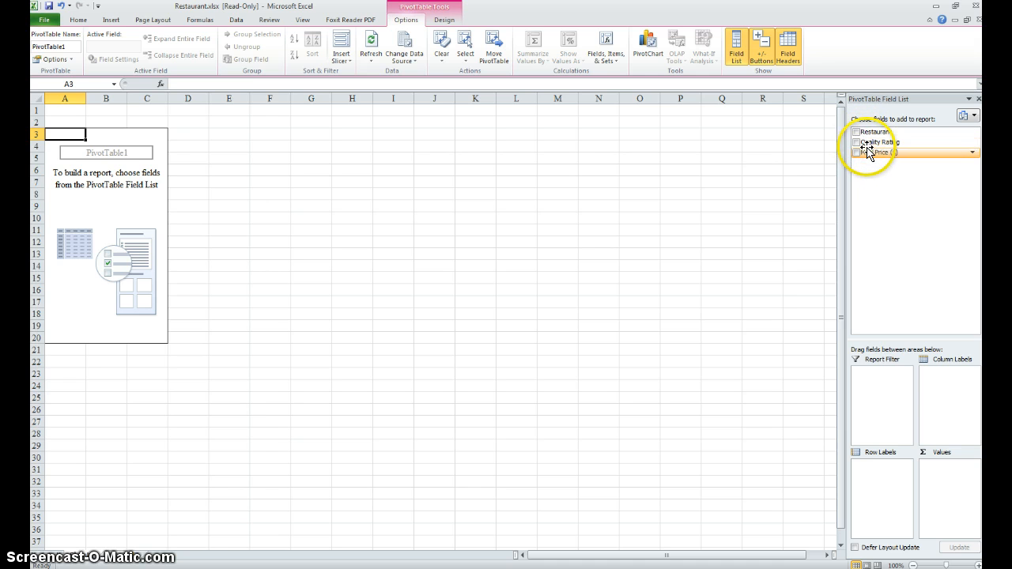
pyautogui.moveTo(891, 163)
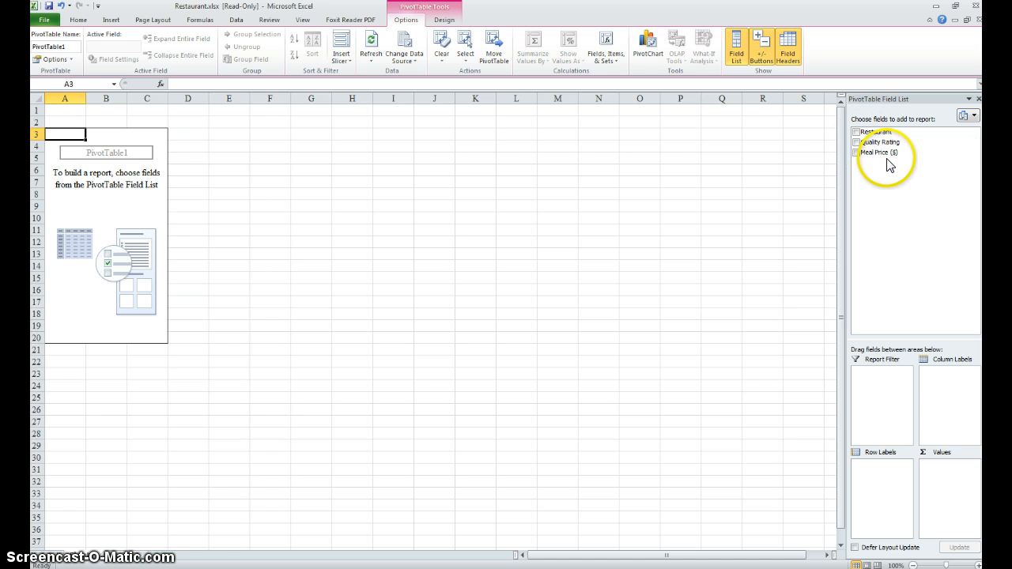
pyautogui.moveTo(892, 287)
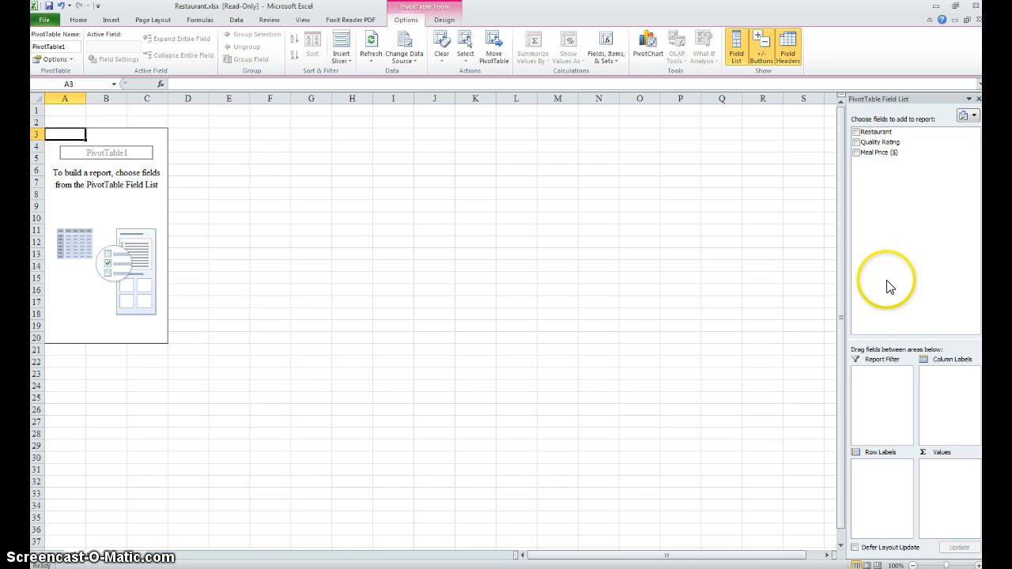
pyautogui.moveTo(872, 143)
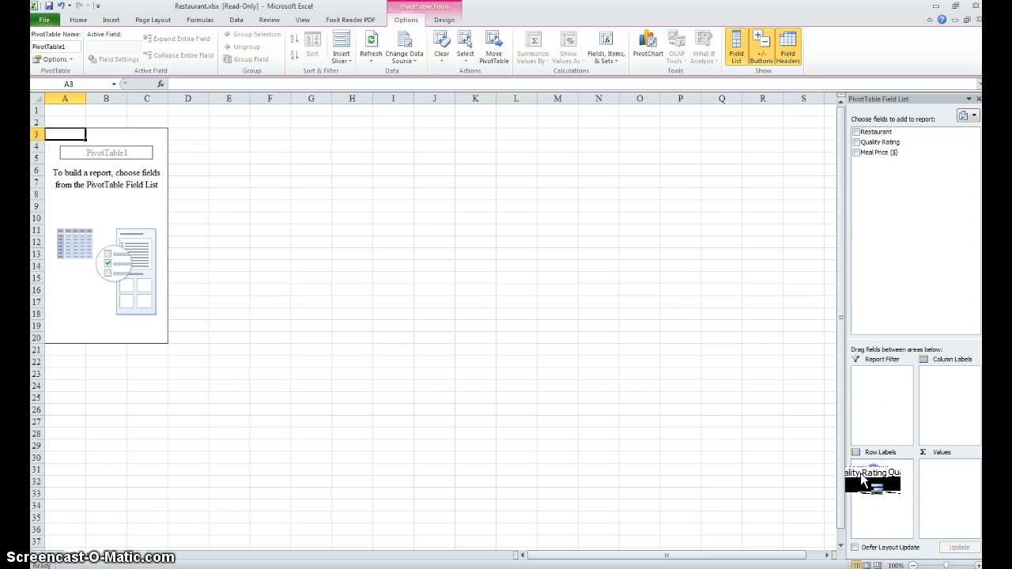
# Place Quality Rating in the Row Labels, listing Excellent, Good and Very Good
pyautogui.click(856, 141)
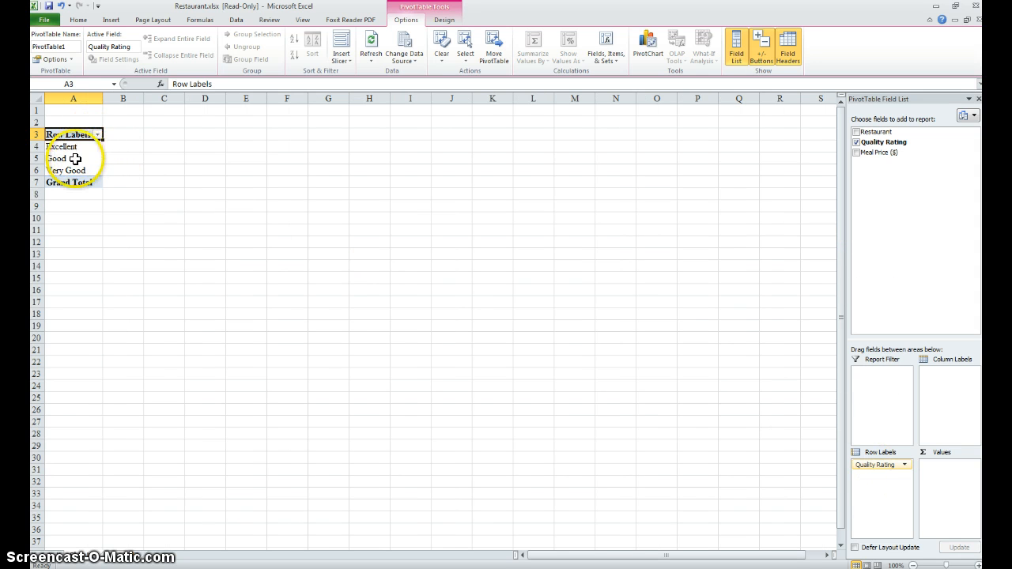
pyautogui.moveTo(872, 522)
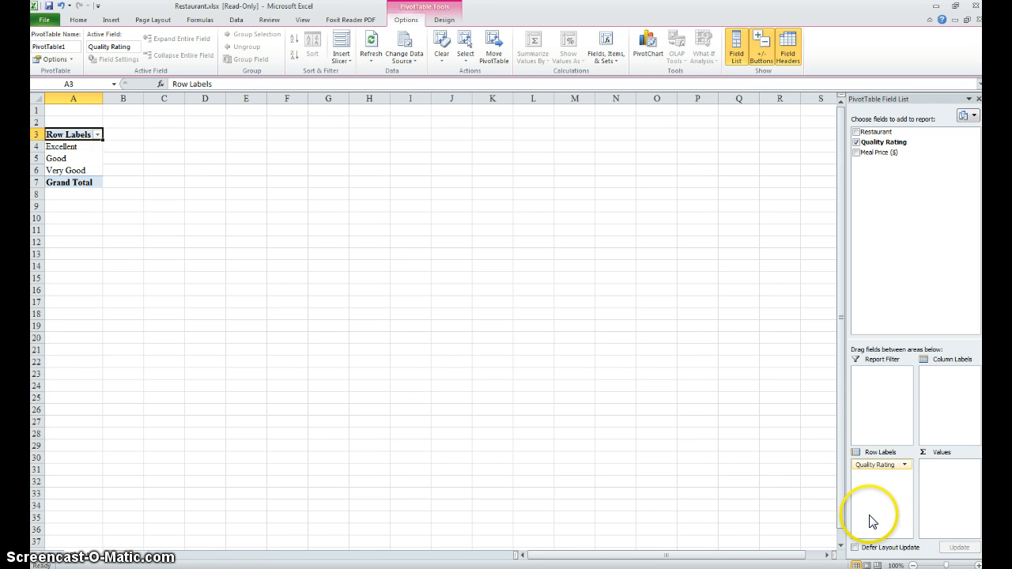
pyautogui.moveTo(874, 514)
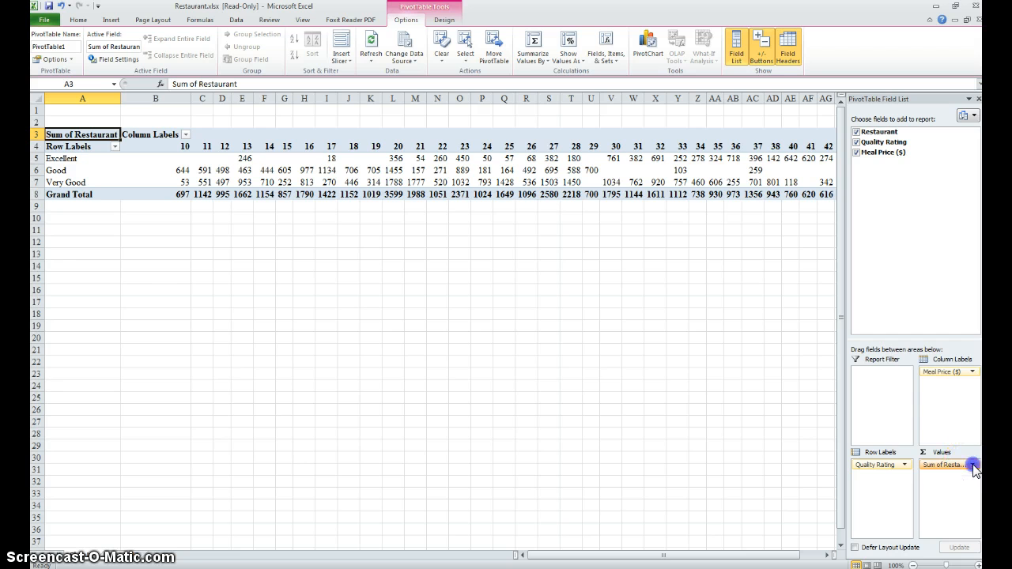
# Summarize the Restaurant value field by Count instead of Sum
pyautogui.click(974, 465)
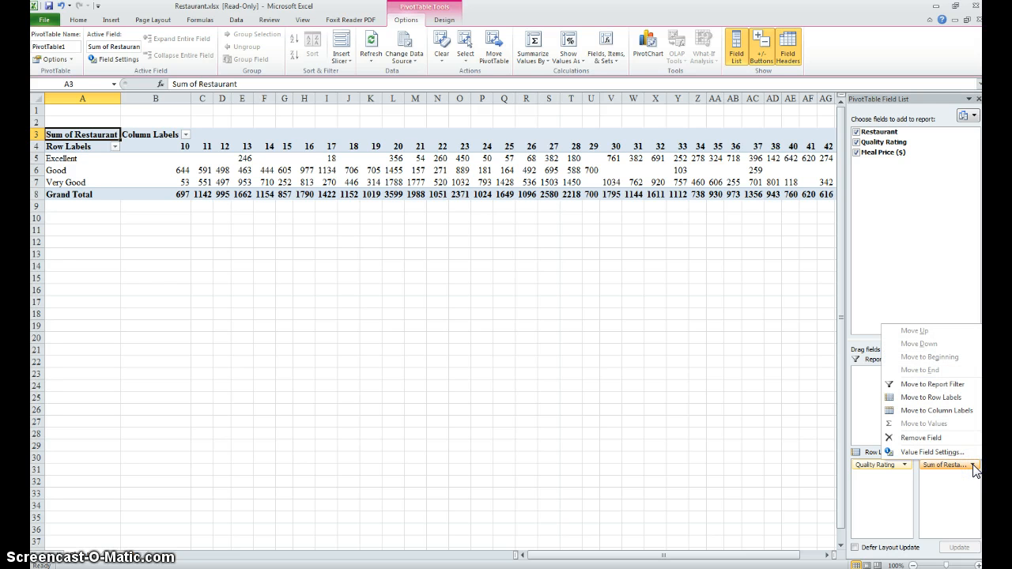
pyautogui.moveTo(934, 451)
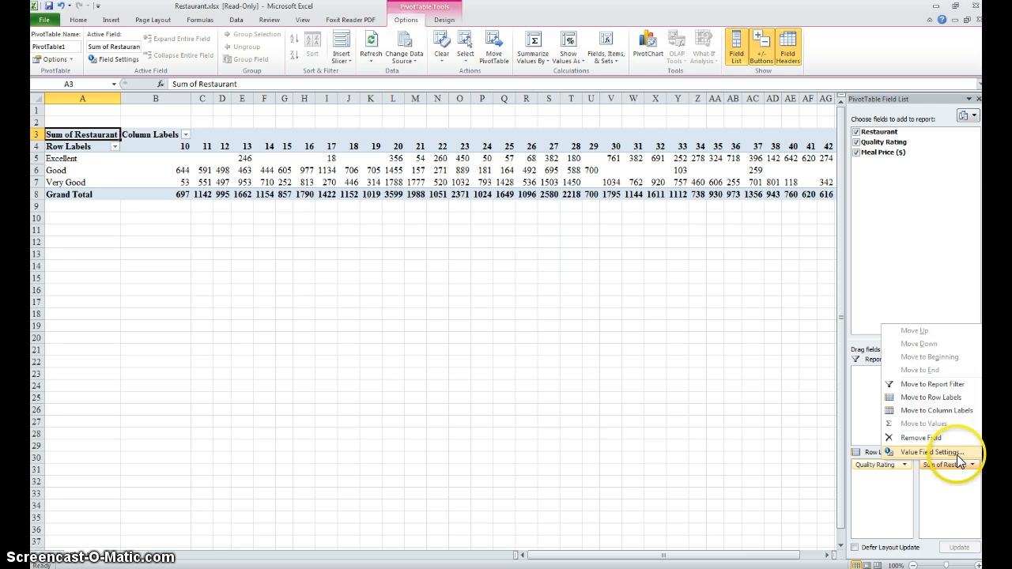
pyautogui.click(933, 451)
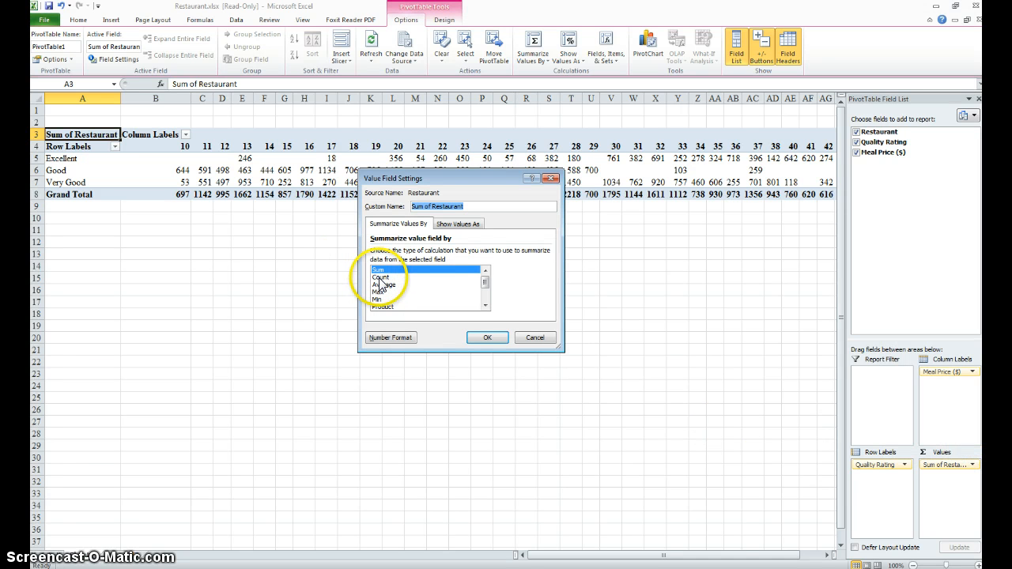
pyautogui.click(383, 277)
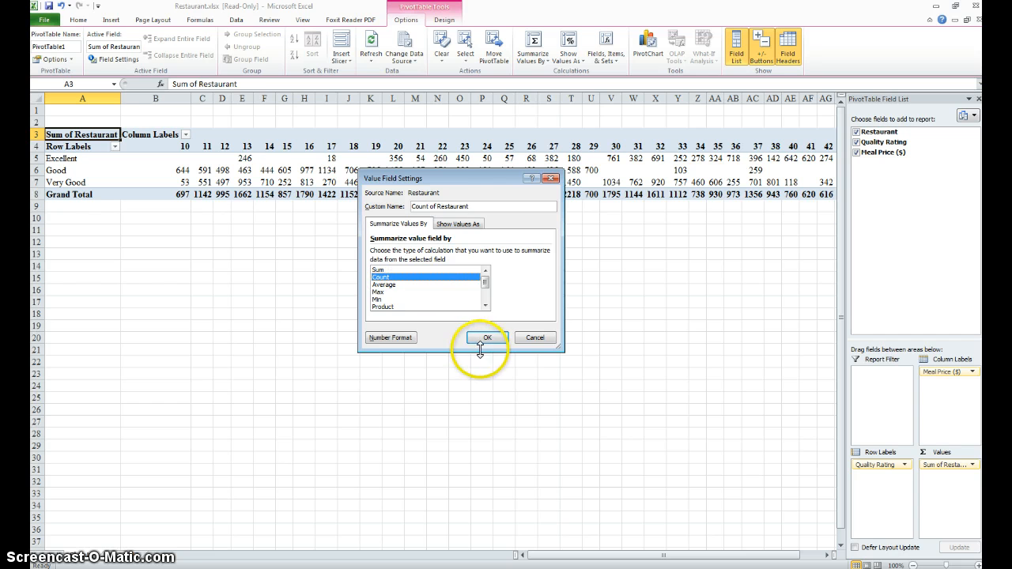
pyautogui.click(484, 338)
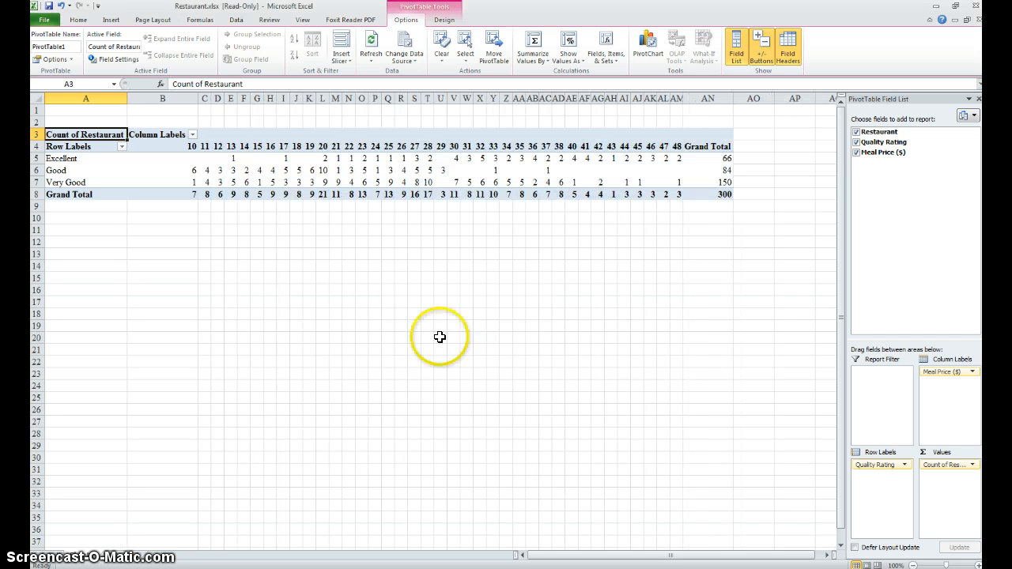
pyautogui.moveTo(145, 161)
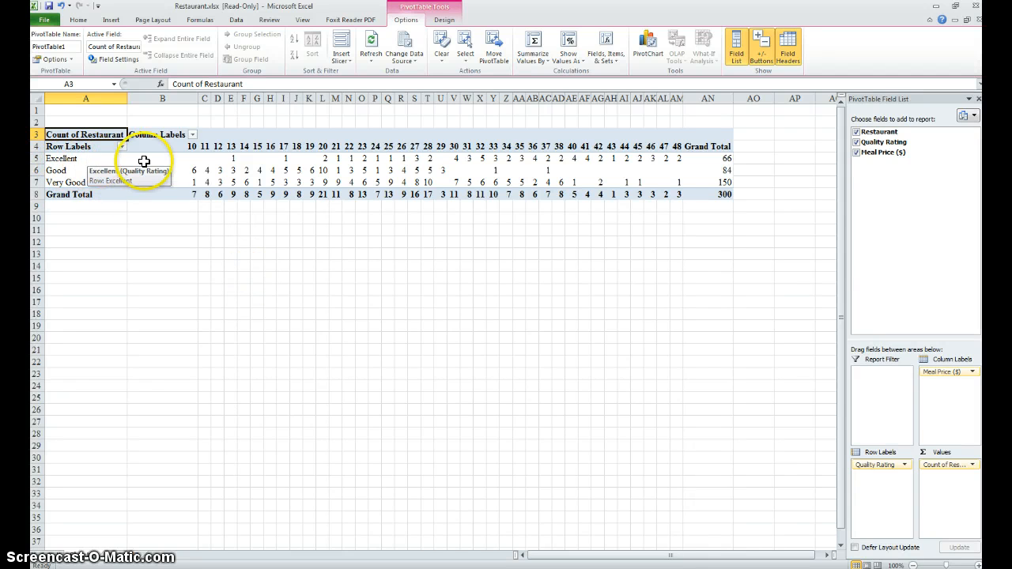
pyautogui.moveTo(193, 172)
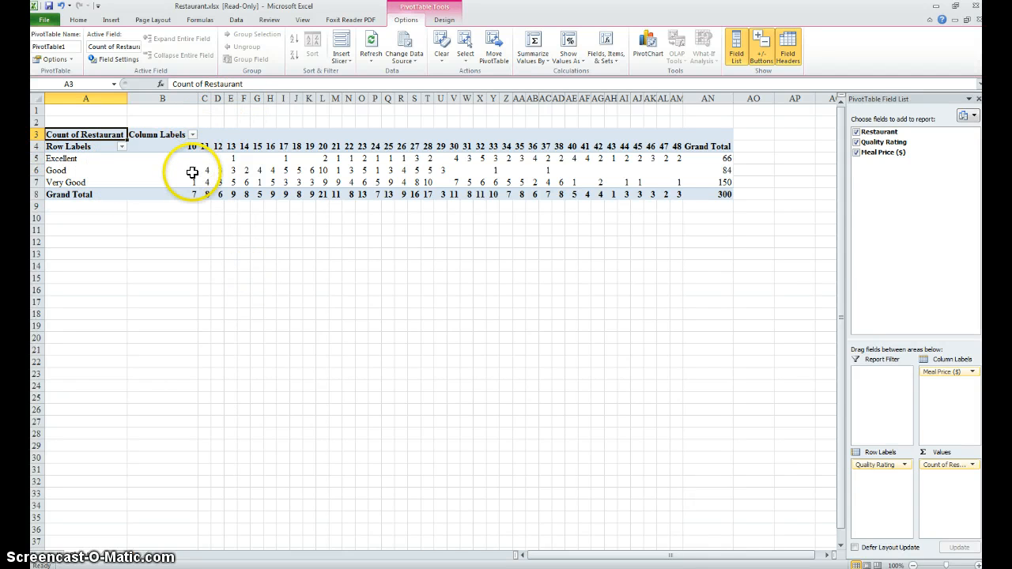
pyautogui.moveTo(578, 300)
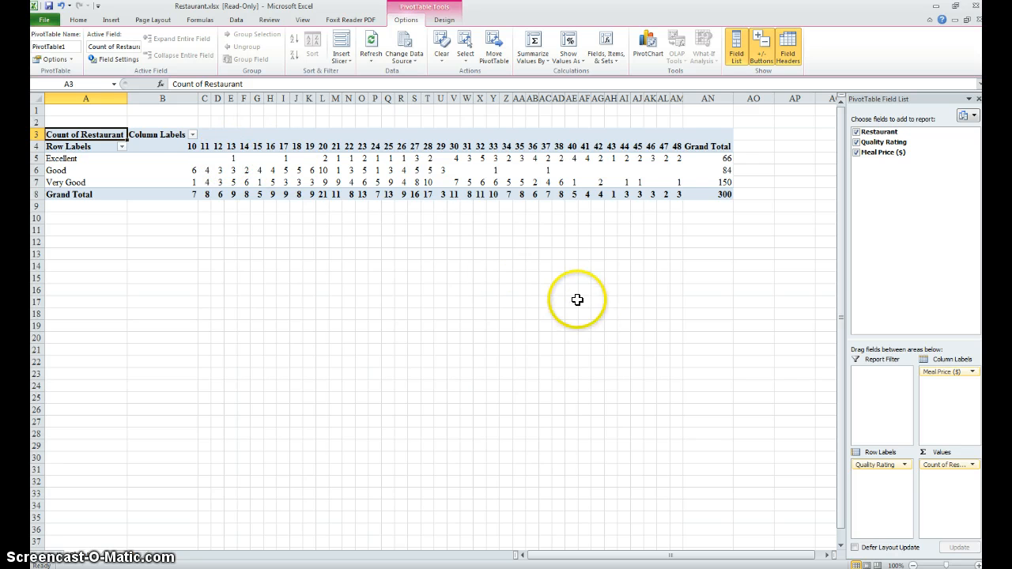
pyautogui.moveTo(287, 145)
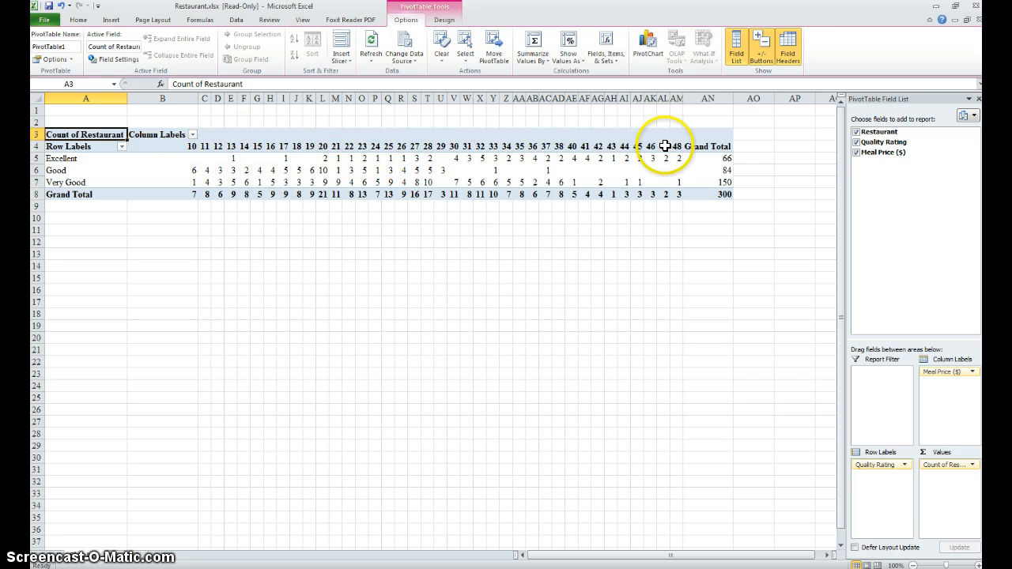
pyautogui.moveTo(313, 162)
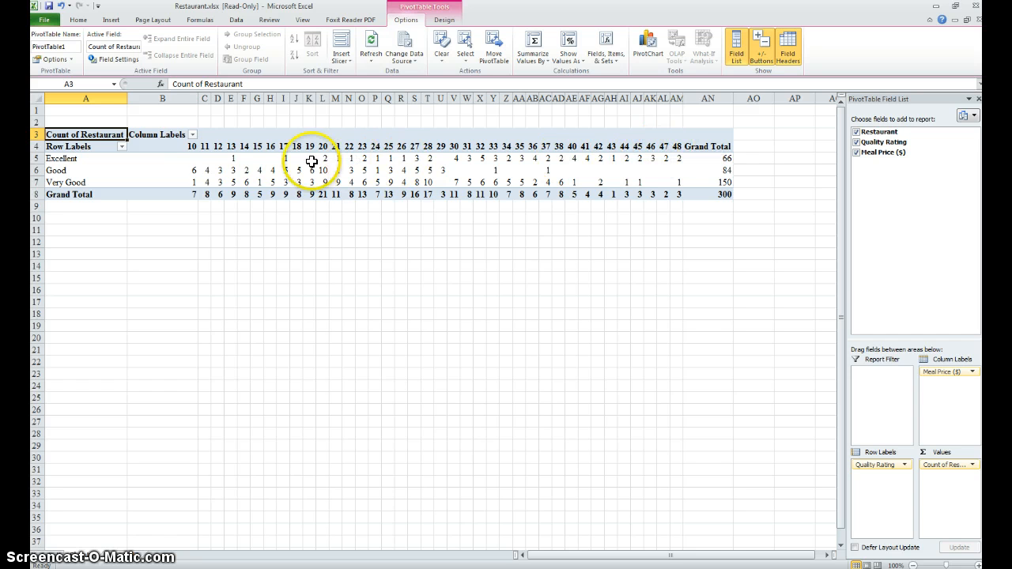
pyautogui.moveTo(670, 146)
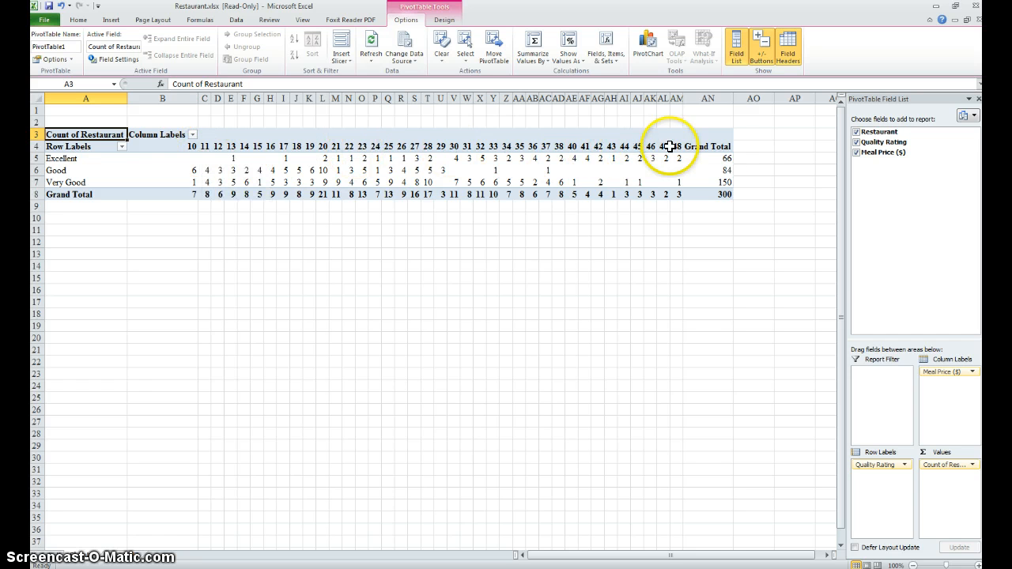
pyautogui.moveTo(587, 340)
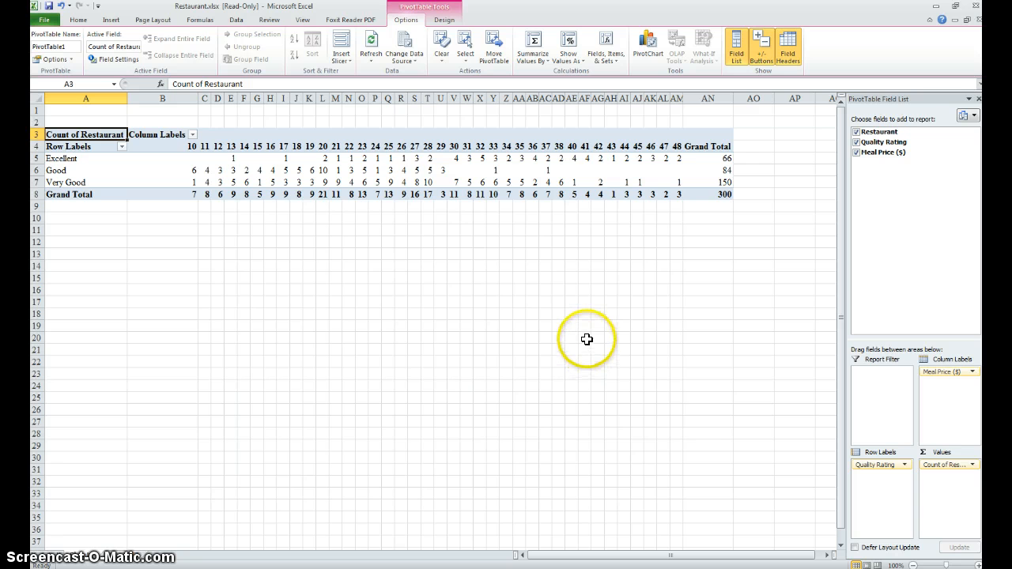
pyautogui.moveTo(184, 155)
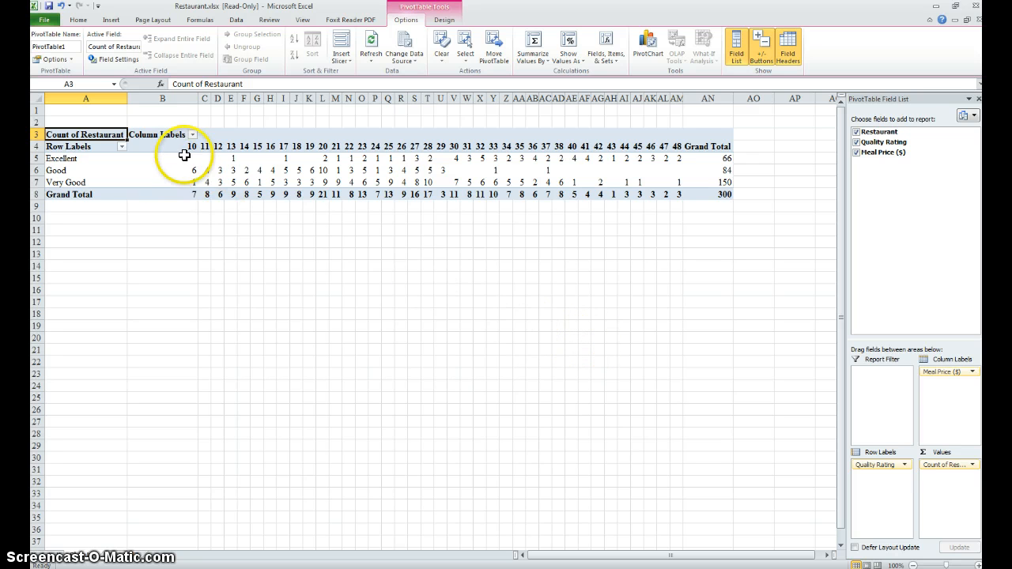
pyautogui.moveTo(184, 148)
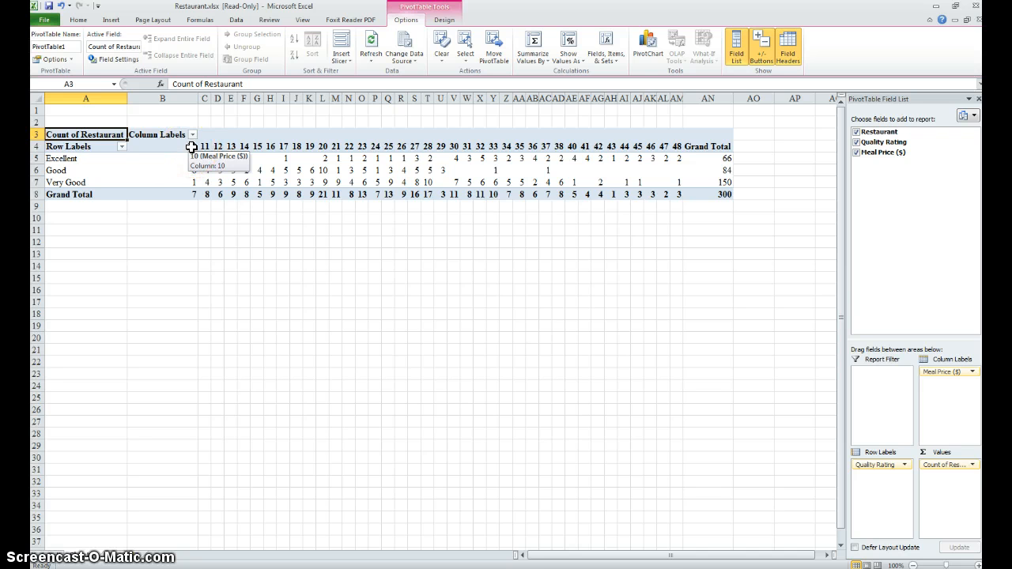
# Group Meal Price into $10 bands starting at 10, ending at 49, by 10
pyautogui.rightClick(182, 146)
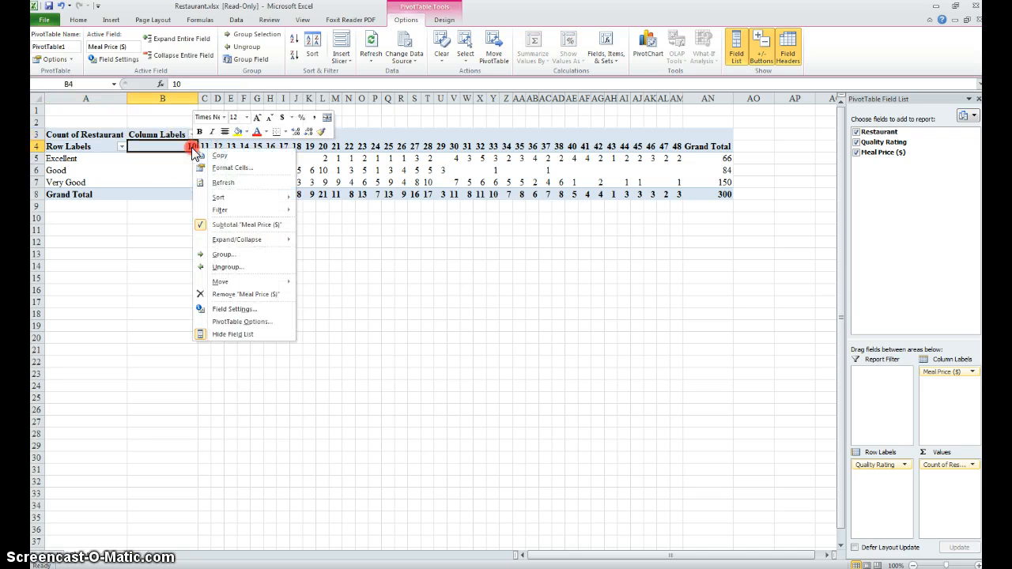
pyautogui.moveTo(228, 253)
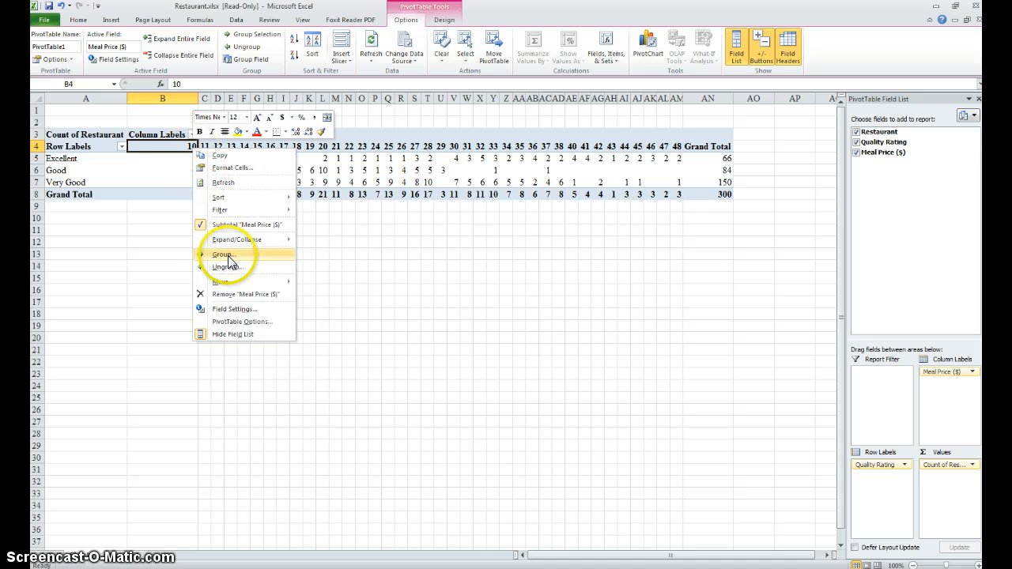
pyautogui.click(224, 254)
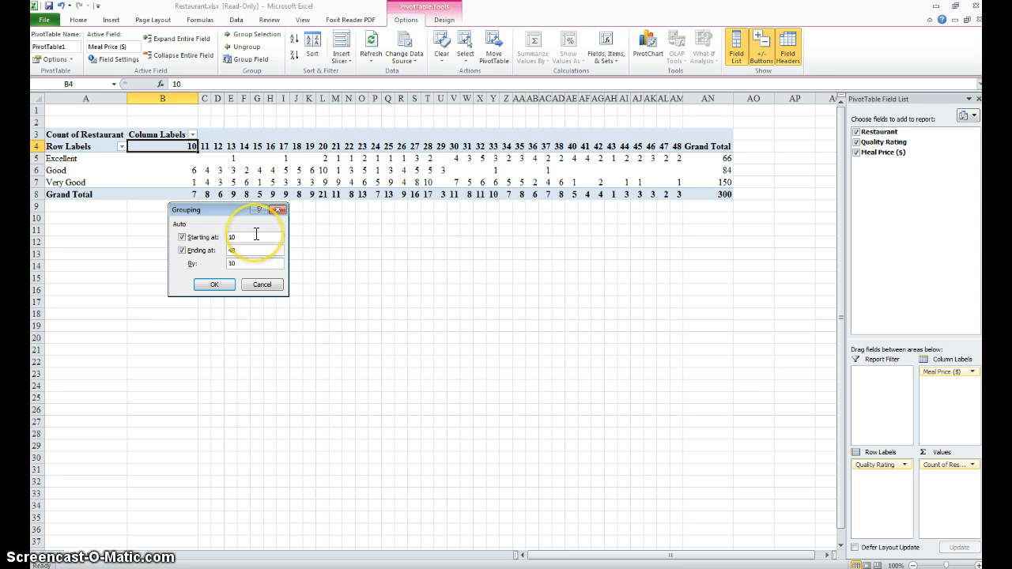
pyautogui.click(182, 250)
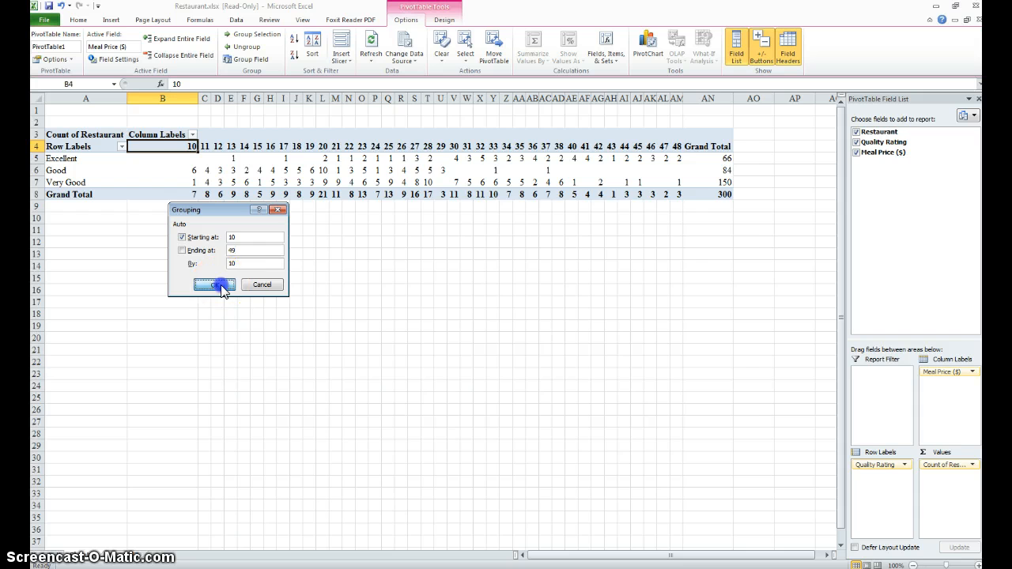
pyautogui.click(212, 285)
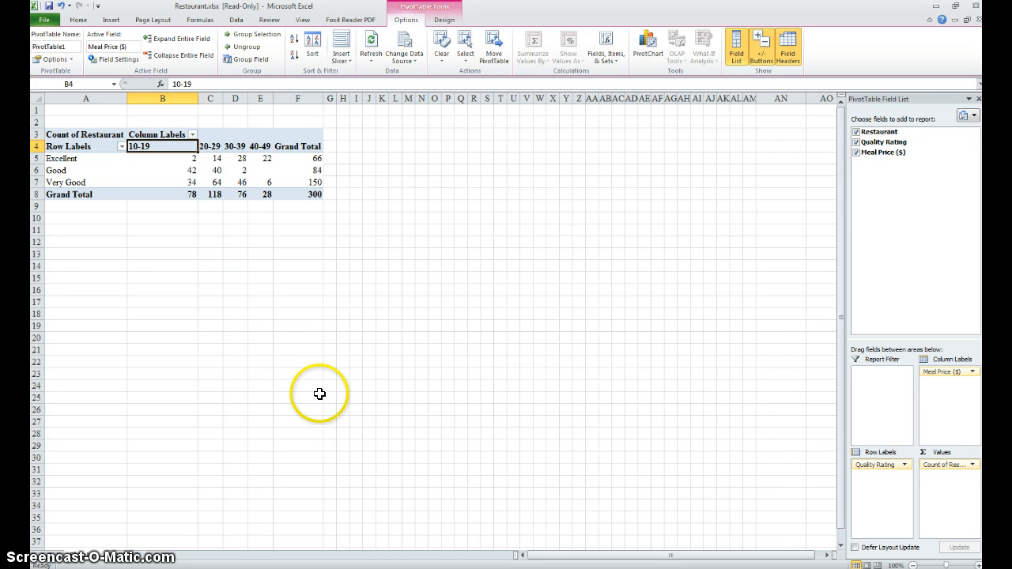
pyautogui.moveTo(198, 95)
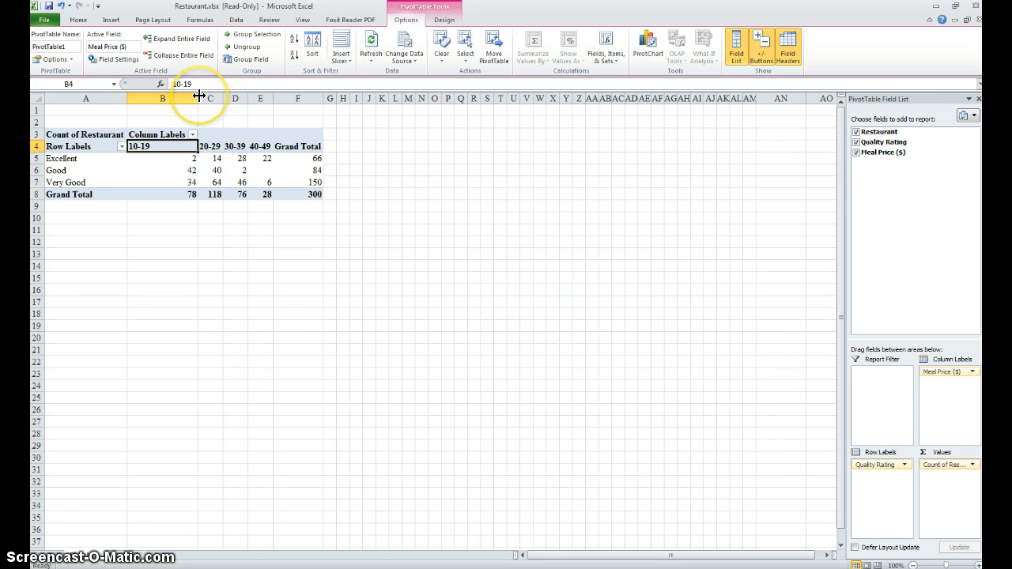
# Give columns B:F an equal wider width and center their contents
pyautogui.click(162, 98)
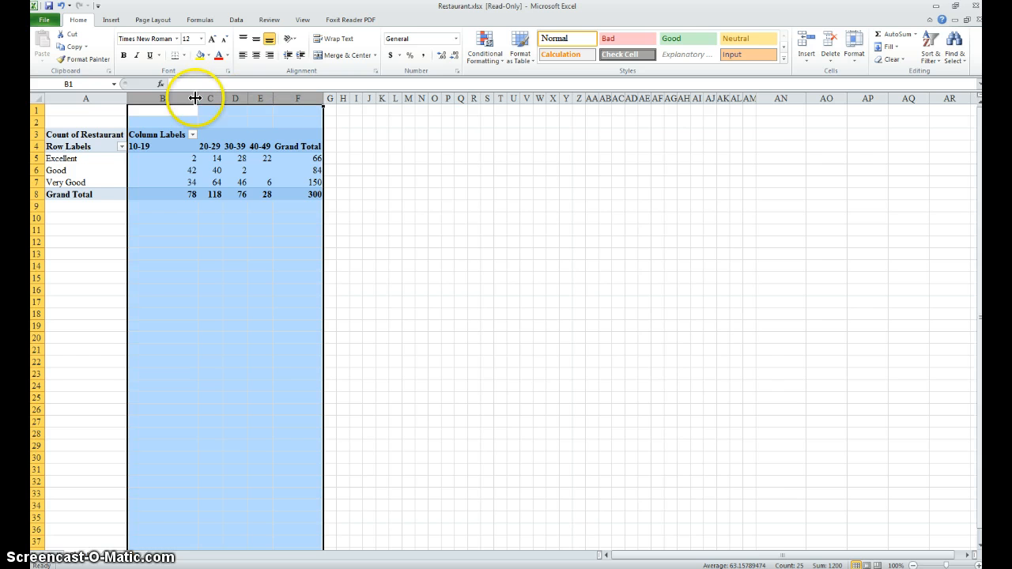
pyautogui.rightClick(298, 98)
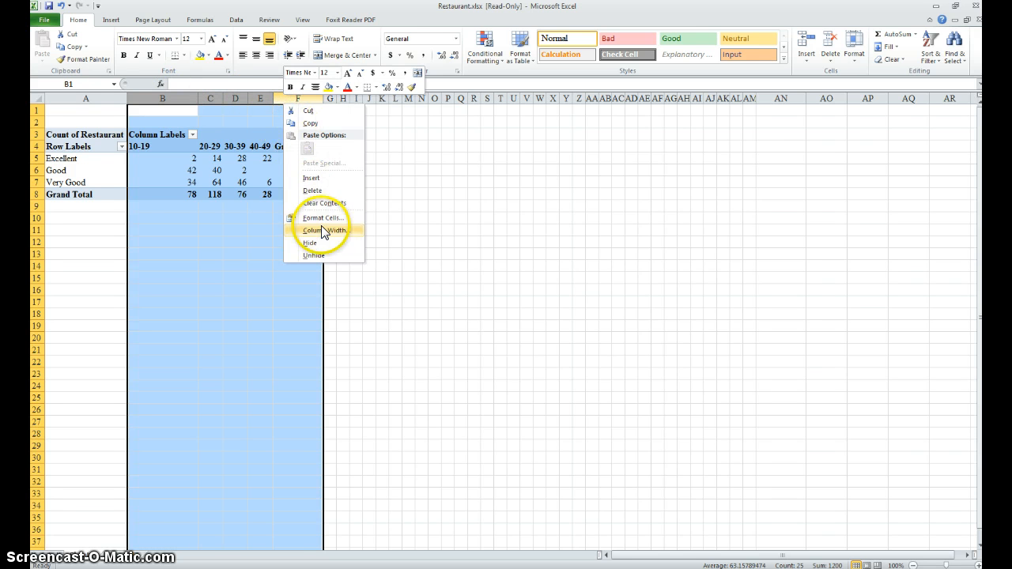
pyautogui.click(325, 230)
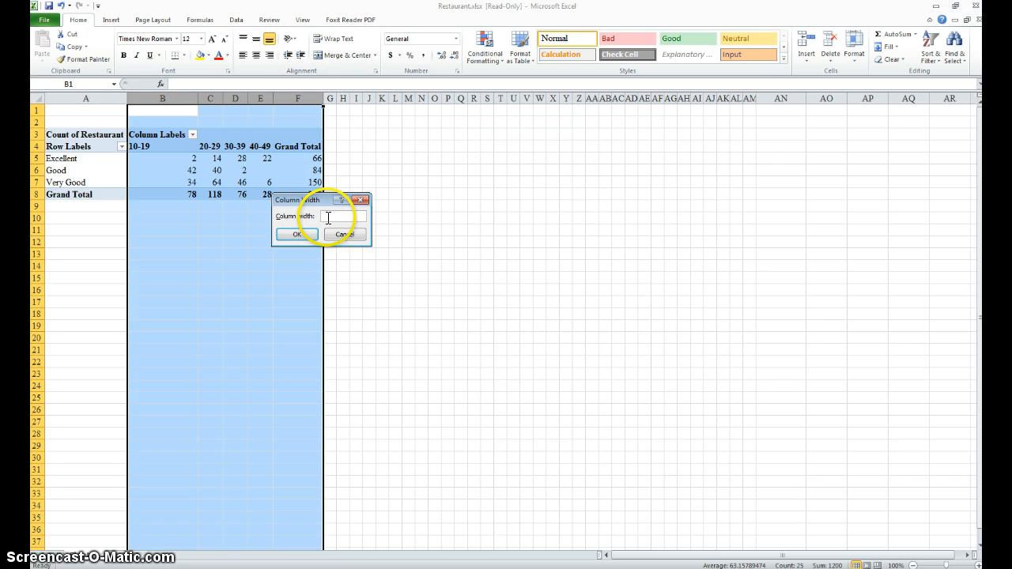
pyautogui.click(296, 234)
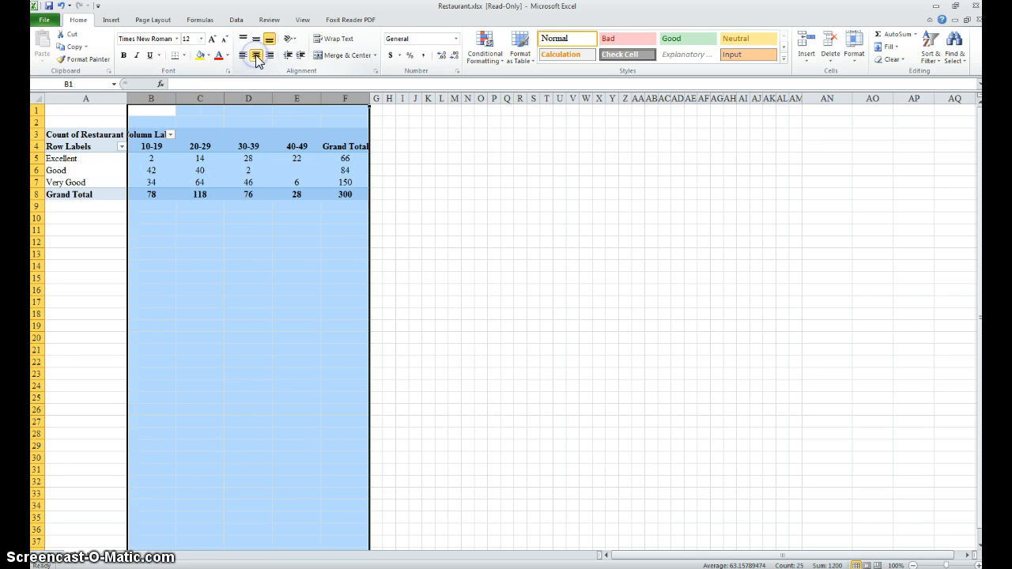
pyautogui.click(248, 242)
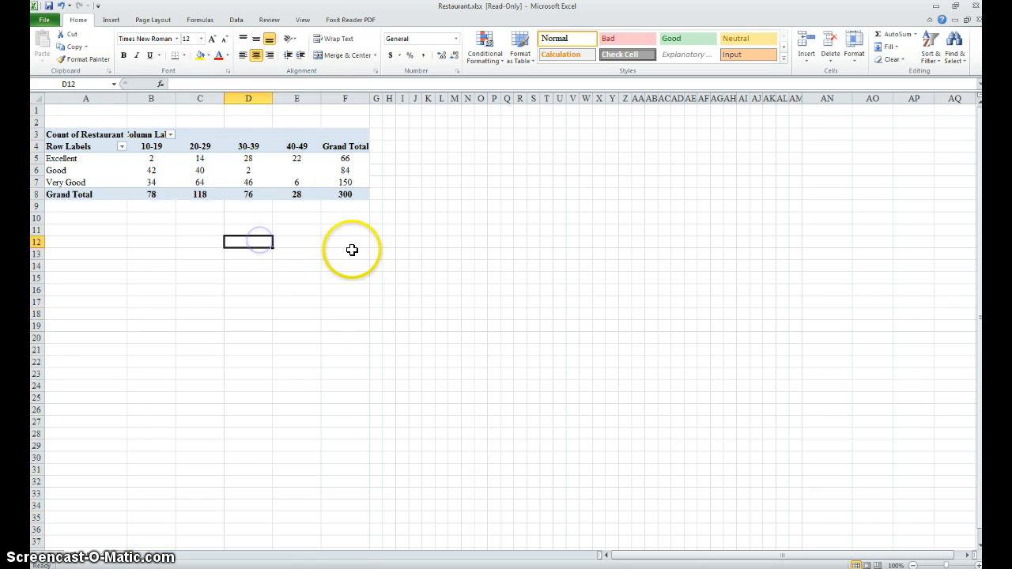
pyautogui.moveTo(317, 296)
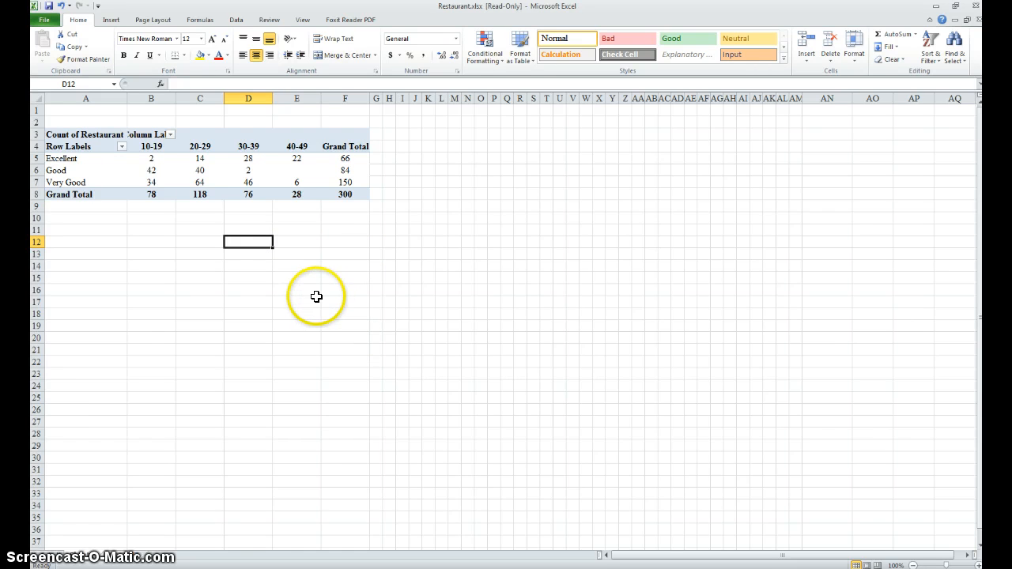
pyautogui.moveTo(103, 158)
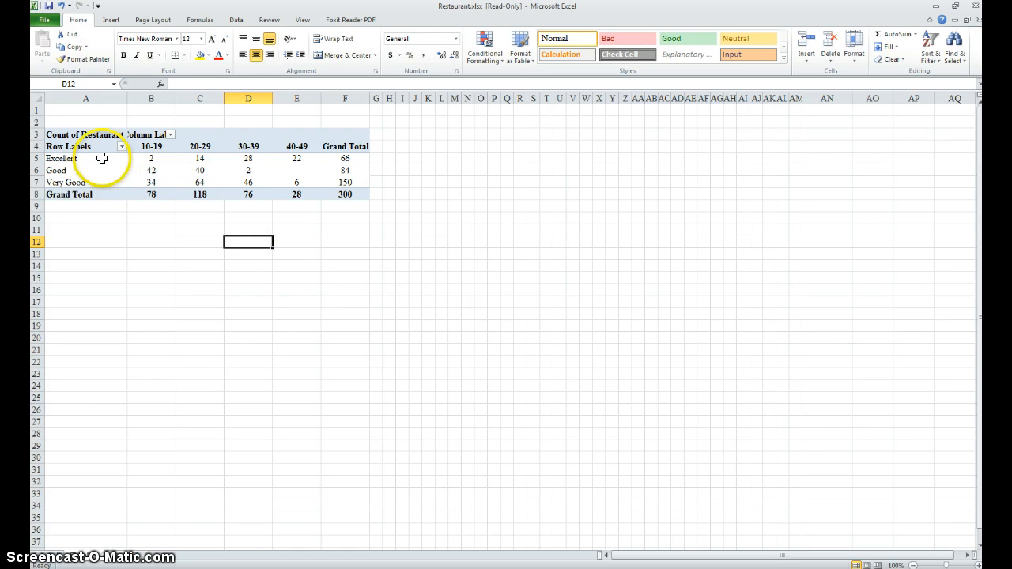
pyautogui.moveTo(70, 190)
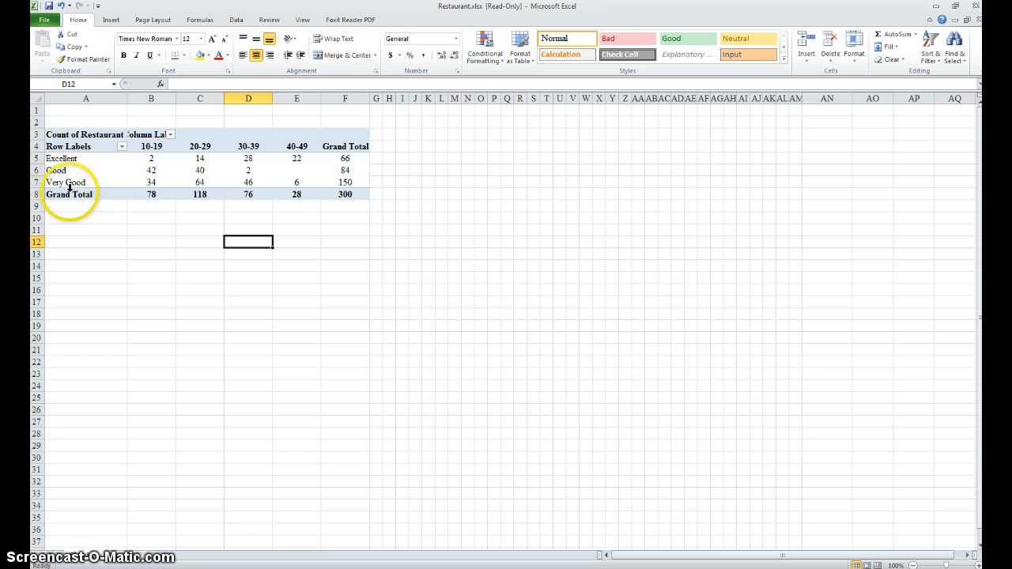
pyautogui.moveTo(167, 350)
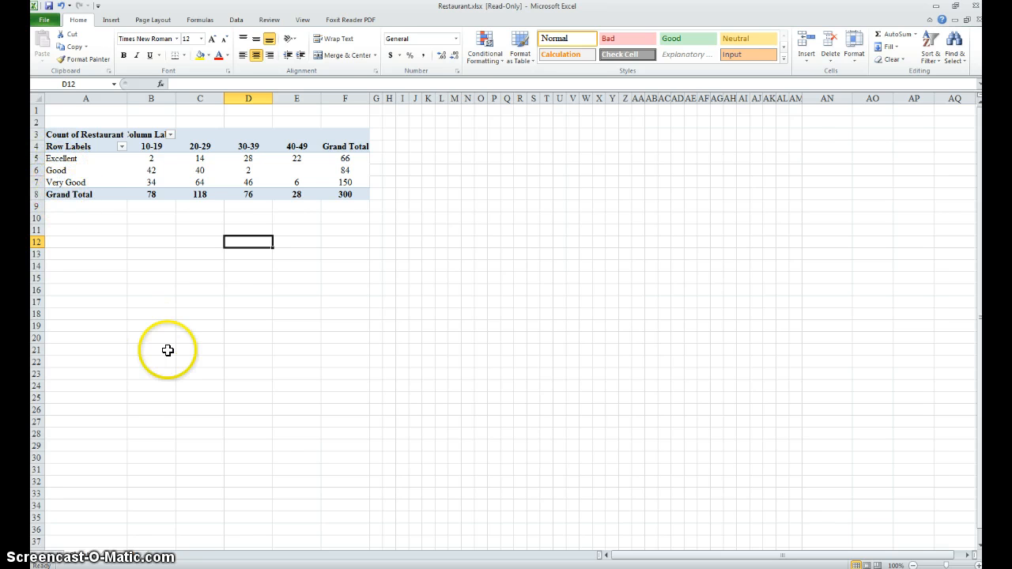
pyautogui.moveTo(67, 161)
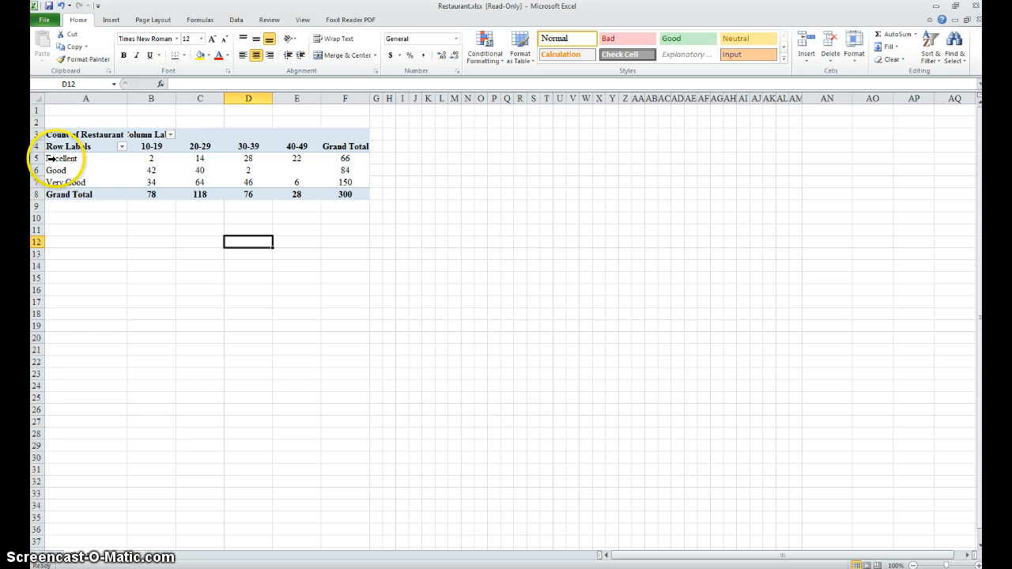
# Move the Excellent row to the end, after Good and Very Good
pyautogui.rightClick(62, 158)
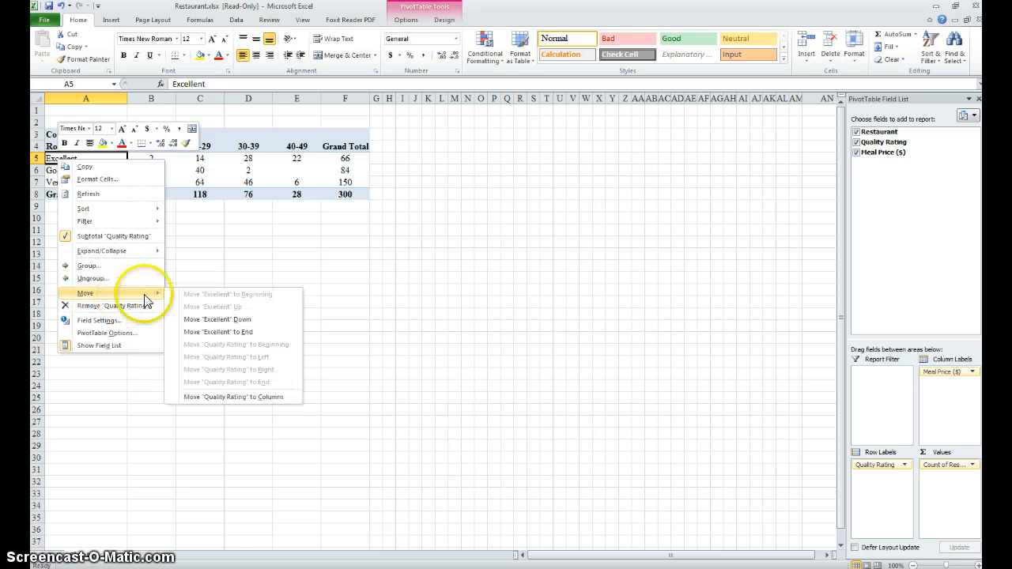
pyautogui.moveTo(219, 332)
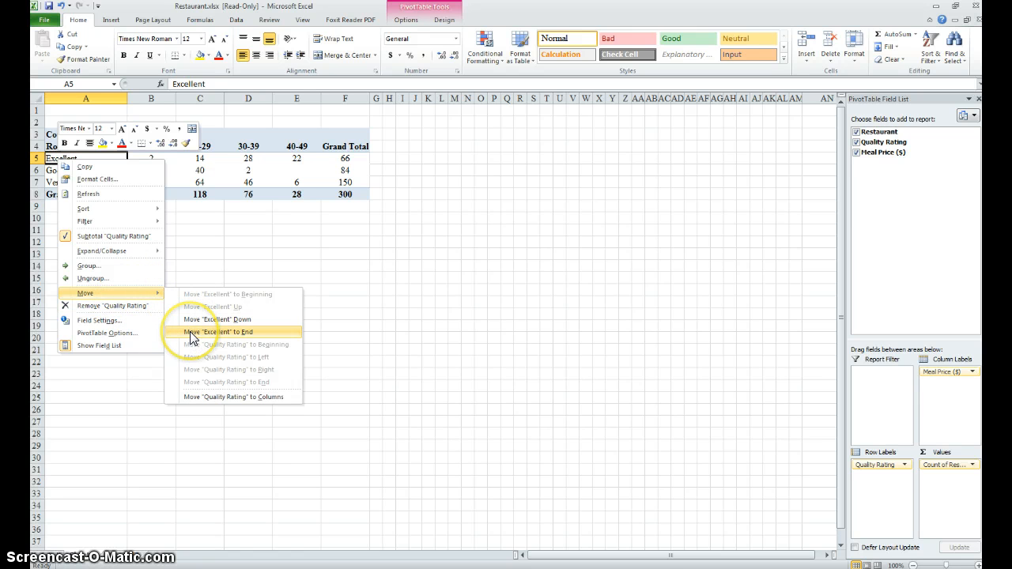
pyautogui.click(225, 331)
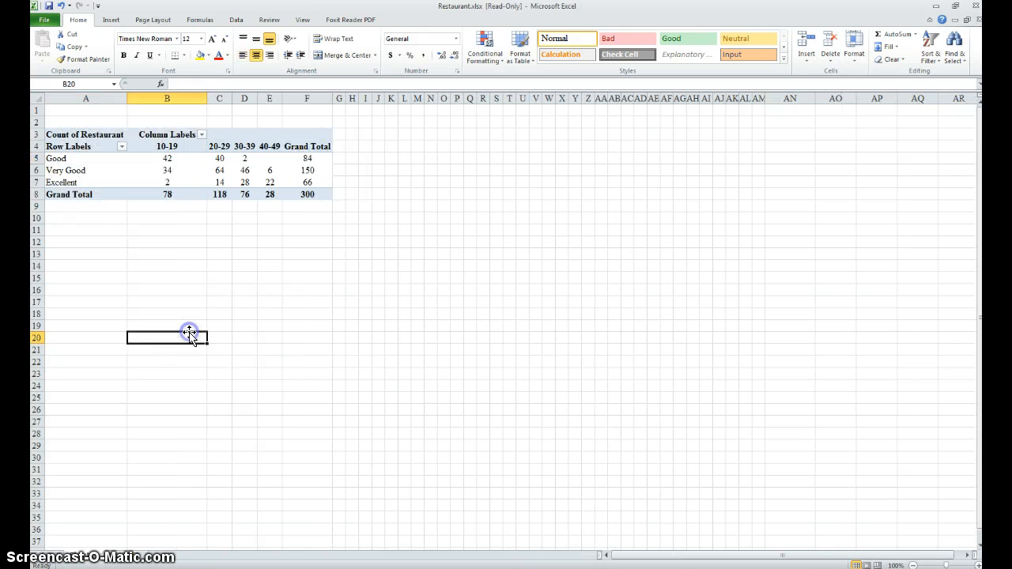
pyautogui.moveTo(307, 262)
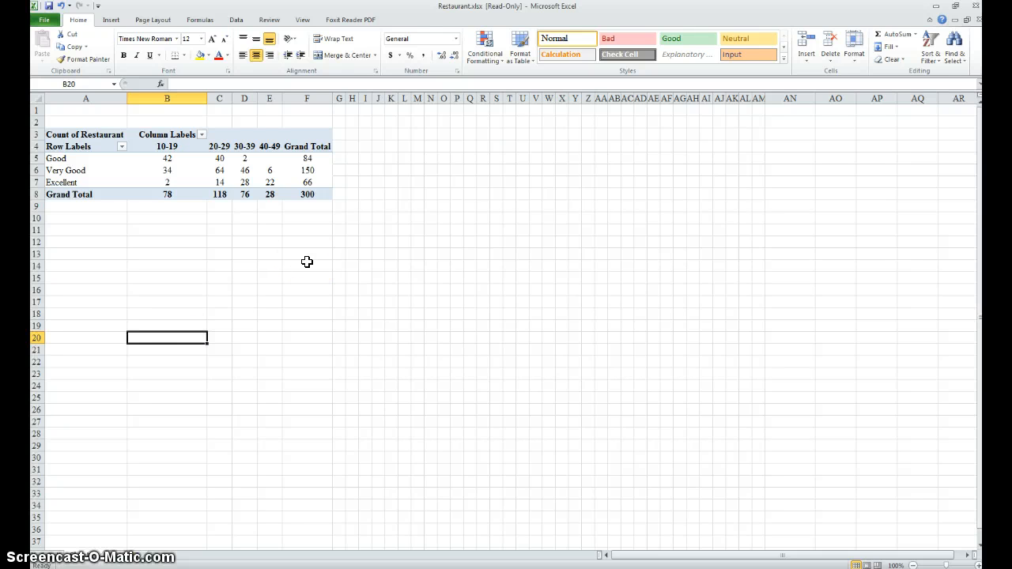